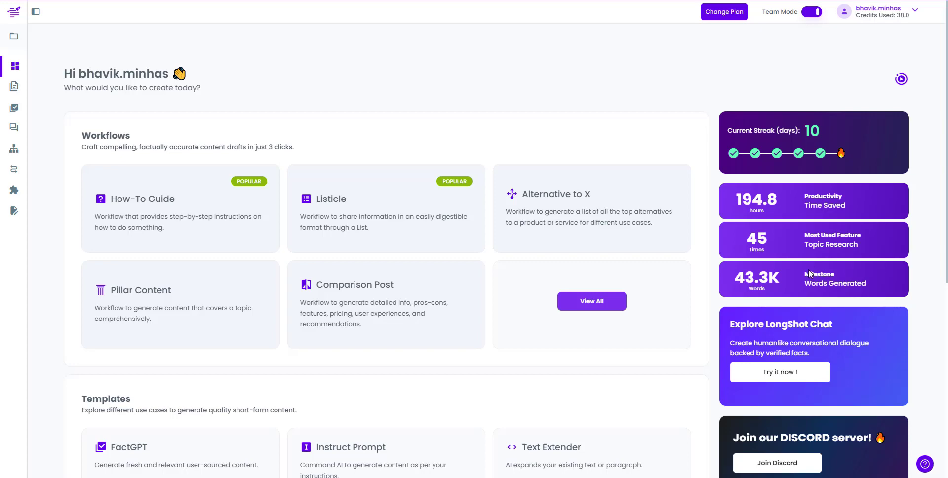
{"action": "mouse_move", "coordinate": [809, 273]}
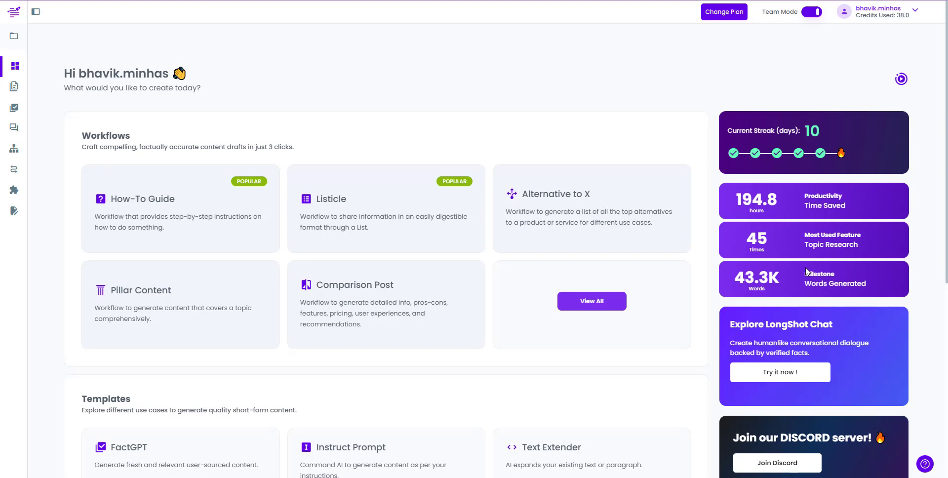
{"action": "mouse_move", "coordinate": [810, 272]}
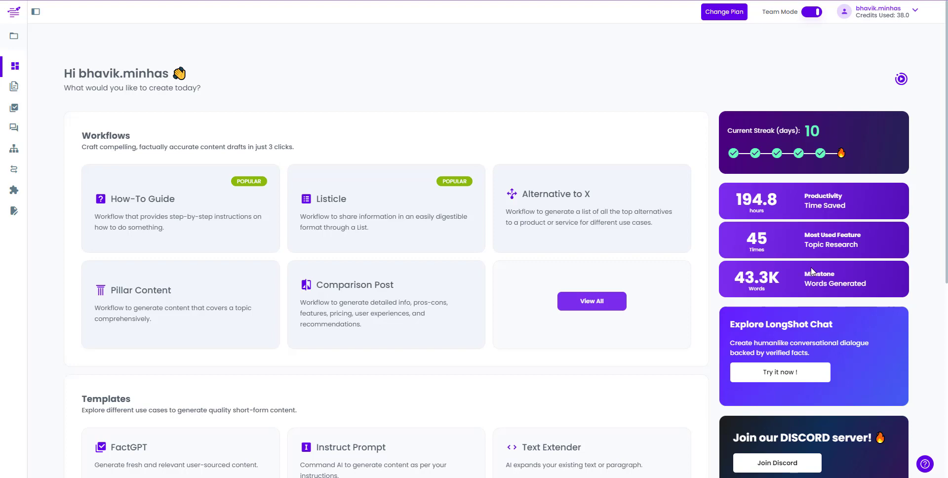
{"action": "mouse_move", "coordinate": [807, 271]}
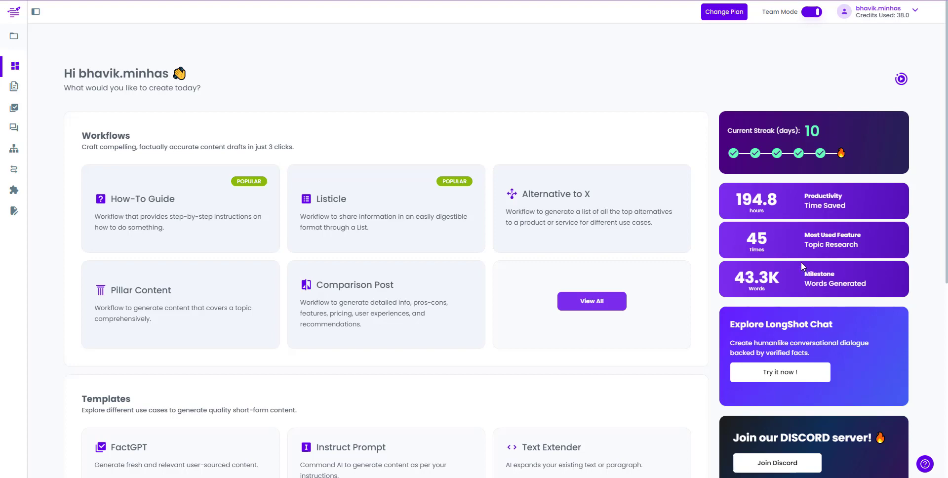
{"action": "mouse_move", "coordinate": [797, 265]}
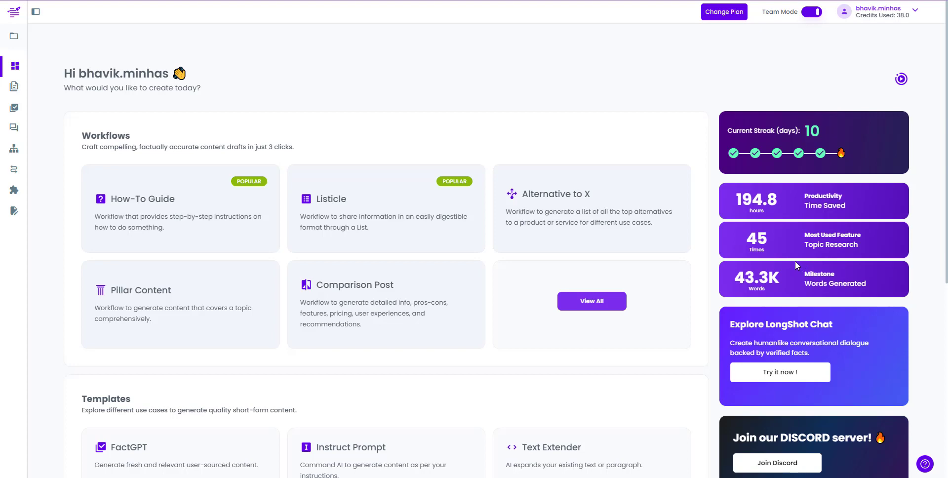
{"action": "mouse_move", "coordinate": [592, 301]}
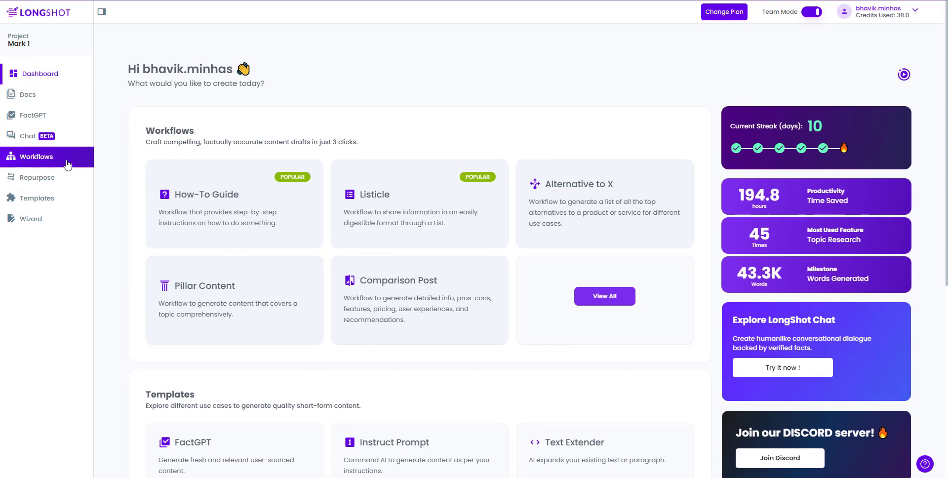
Step: Show the full catalogue of content workflows and collapse the side navigation
{"action": "left_click", "coordinate": [37, 156]}
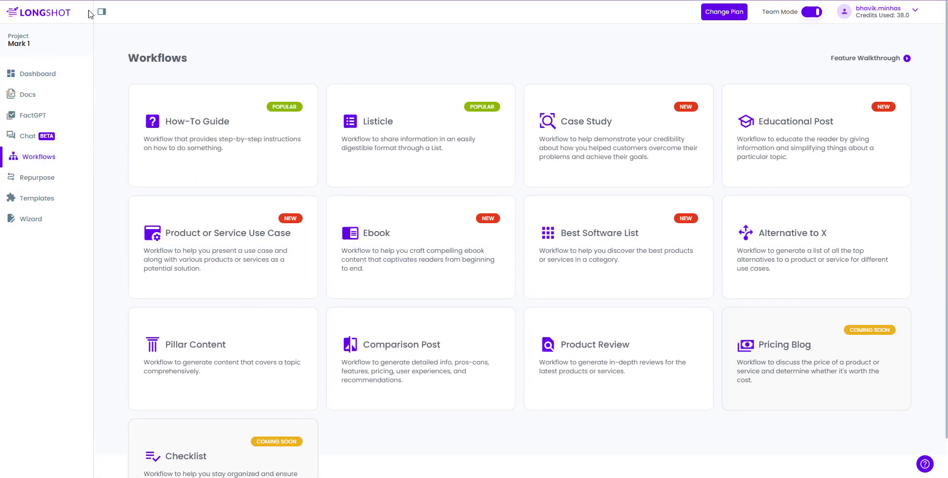
{"action": "left_click", "coordinate": [100, 12]}
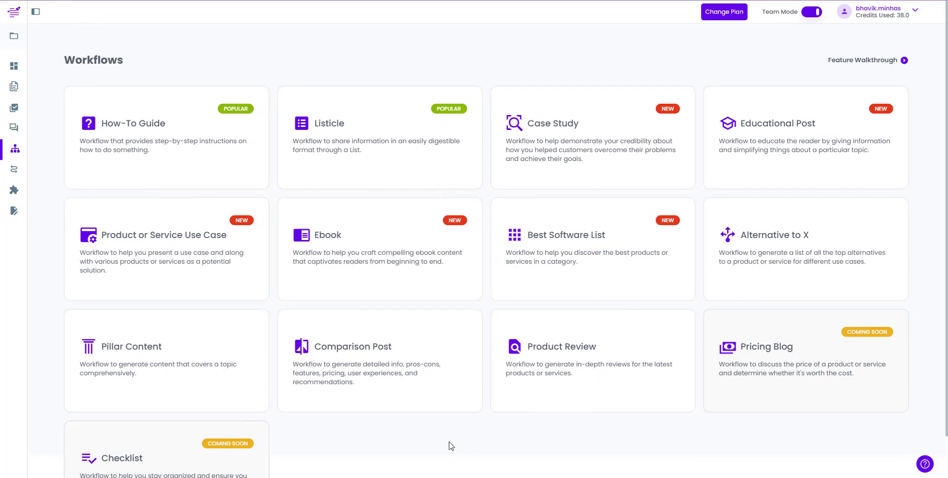
{"action": "mouse_move", "coordinate": [343, 137]}
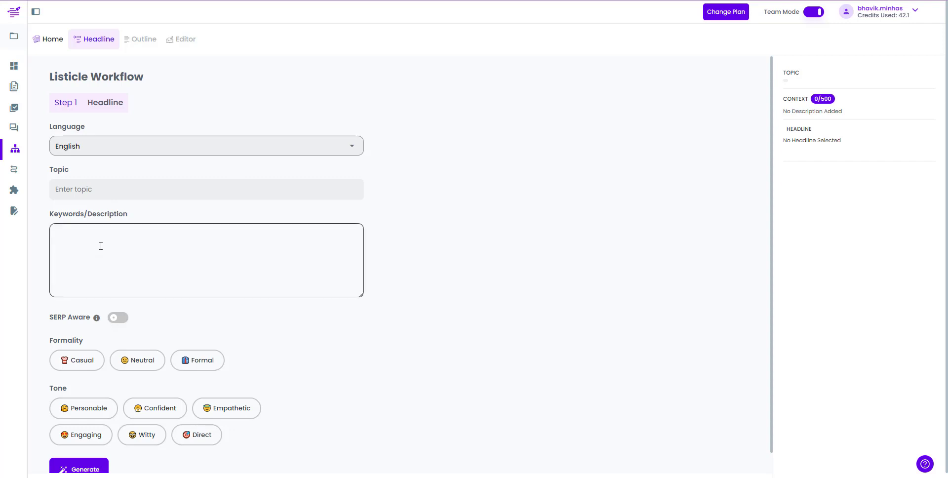
{"action": "mouse_move", "coordinate": [117, 253]}
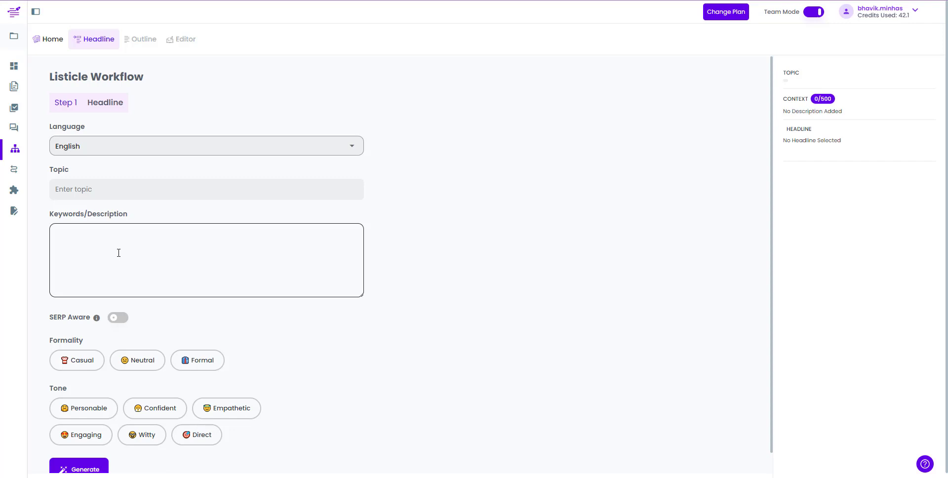
{"action": "mouse_move", "coordinate": [139, 348]}
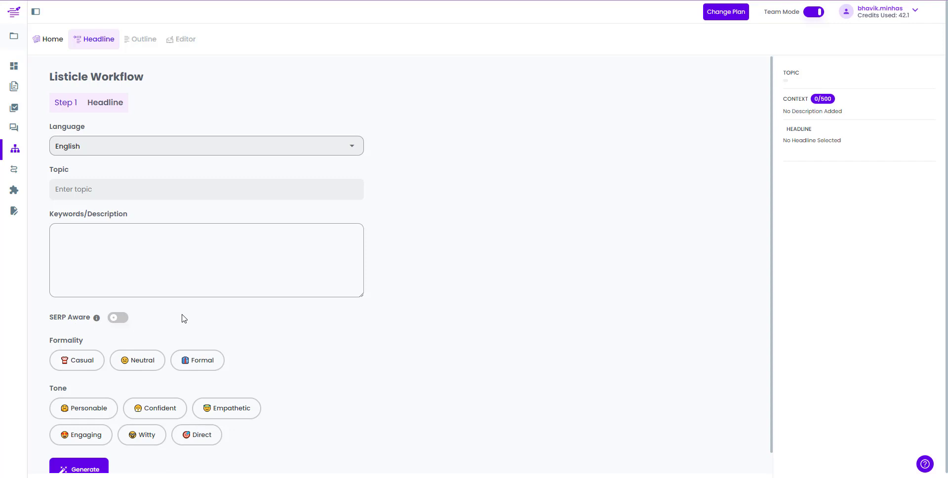
{"action": "mouse_move", "coordinate": [96, 179]}
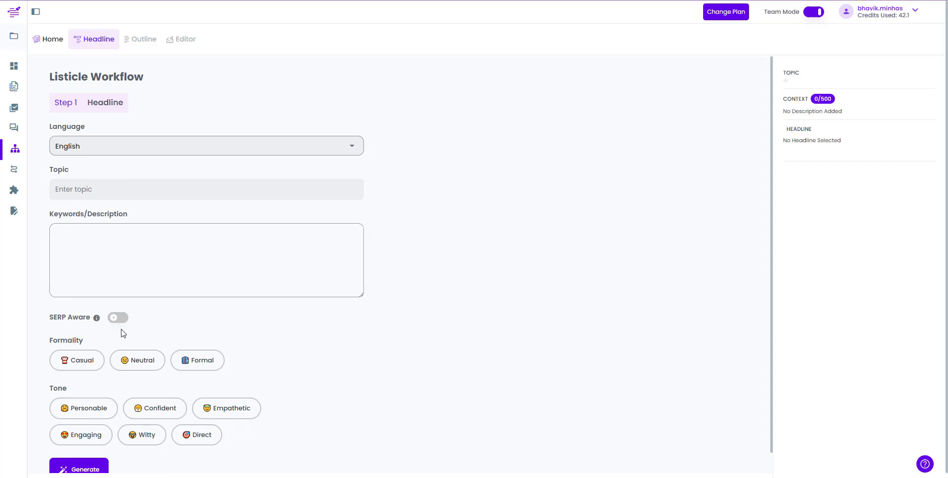
{"action": "mouse_move", "coordinate": [355, 339]}
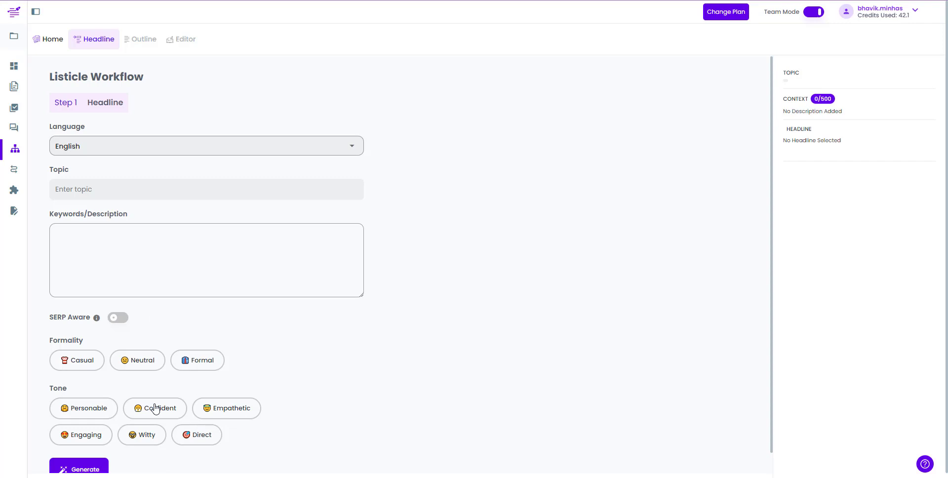
{"action": "mouse_move", "coordinate": [149, 359]}
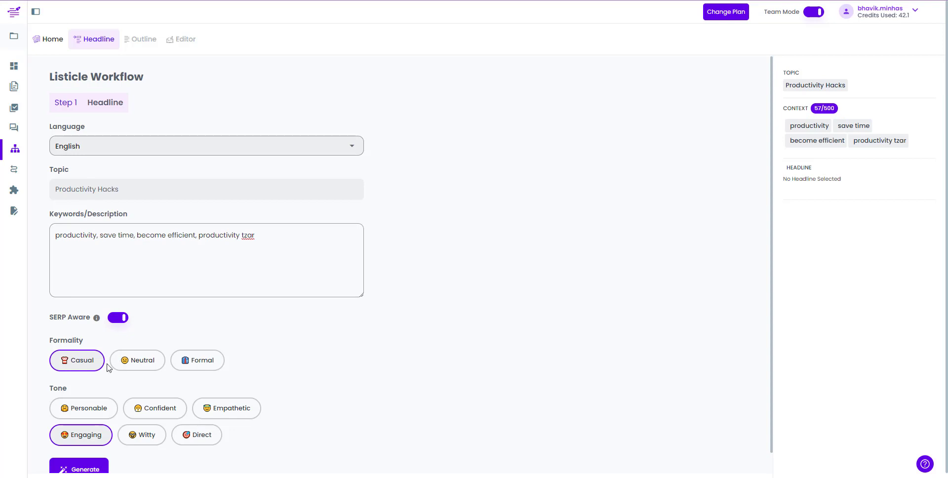
Step: Generate headline suggestions for the Productivity Hacks listicle
{"action": "left_click", "coordinate": [79, 469]}
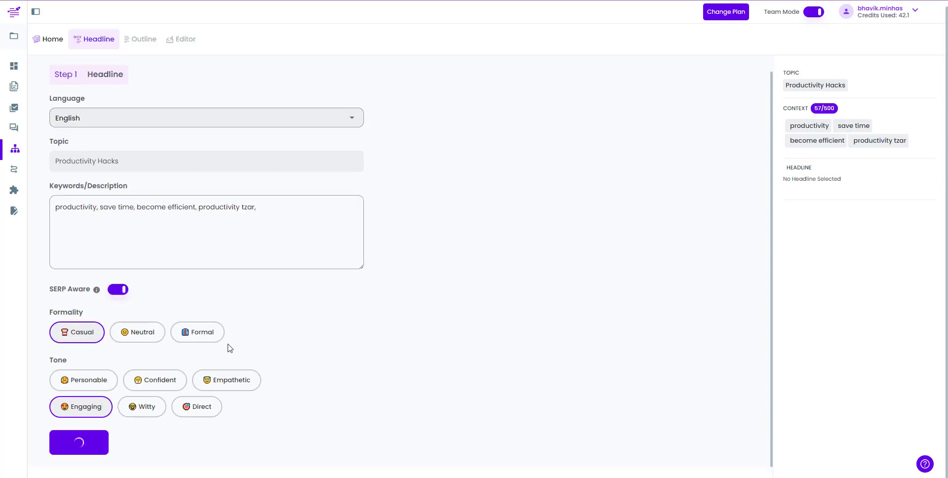
Step: Choose '10 Productivity Hacks to Help You Accomplish More in Less Time' as the headline and check it in the edit field
{"action": "left_click", "coordinate": [79, 442]}
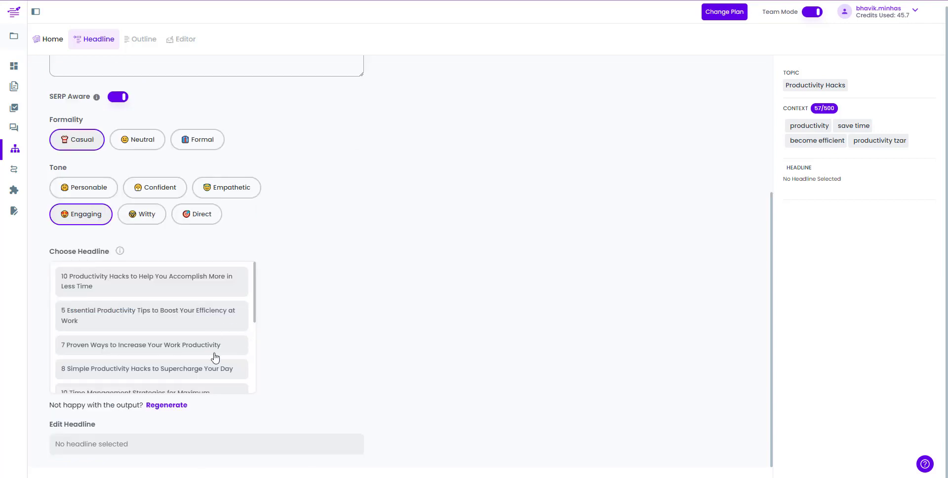
{"action": "mouse_move", "coordinate": [85, 333]}
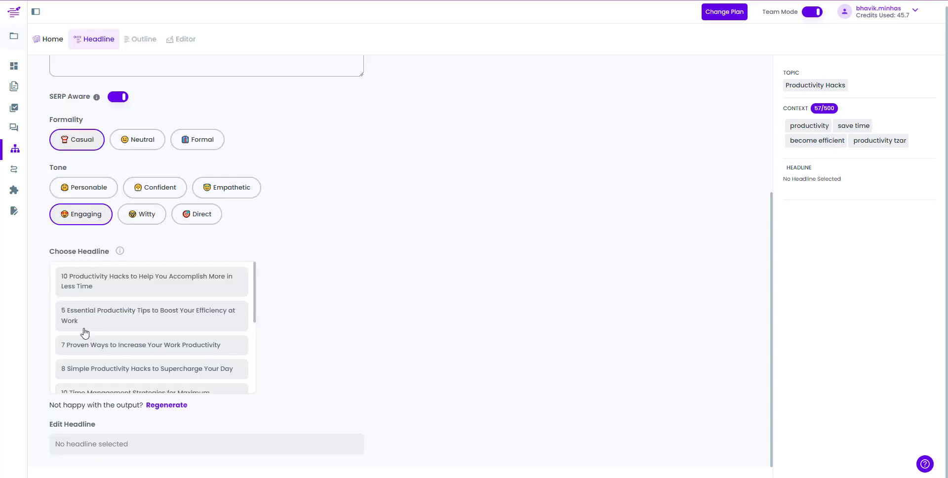
{"action": "scroll", "scroll_direction": "down", "scroll_amount": 3}
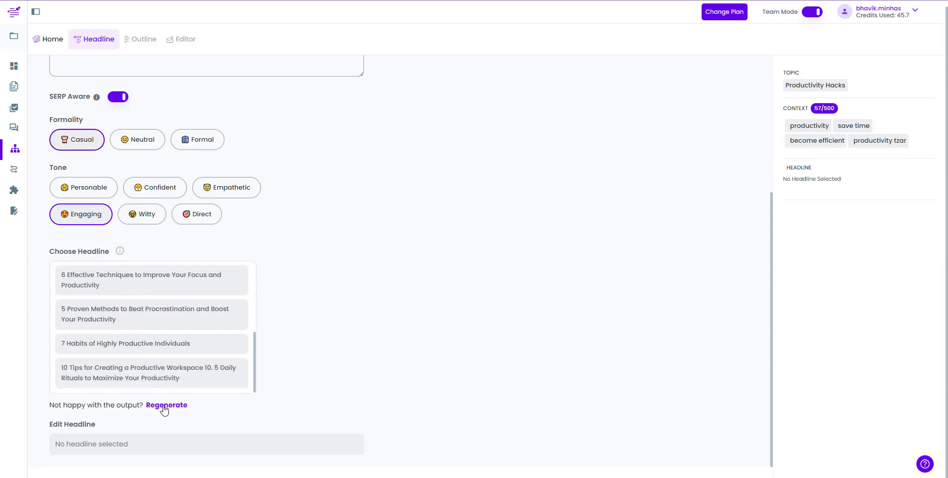
{"action": "left_click", "coordinate": [166, 405]}
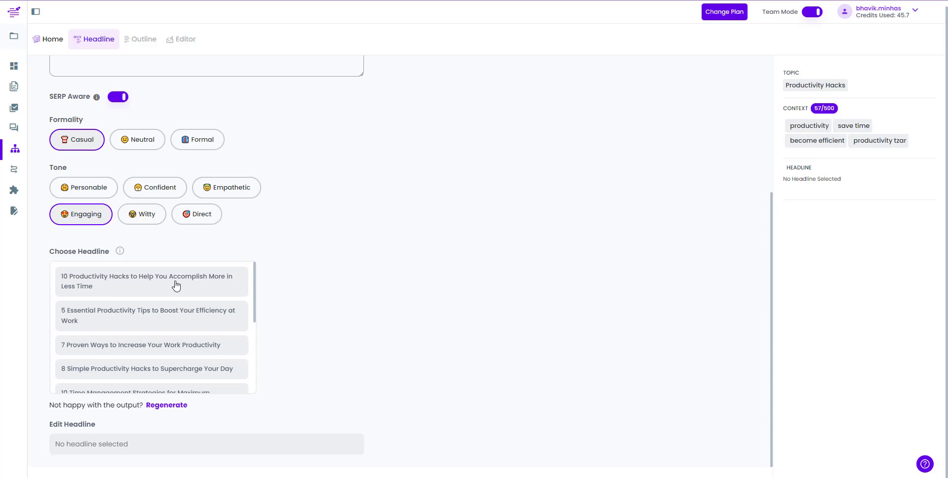
{"action": "left_click", "coordinate": [148, 282]}
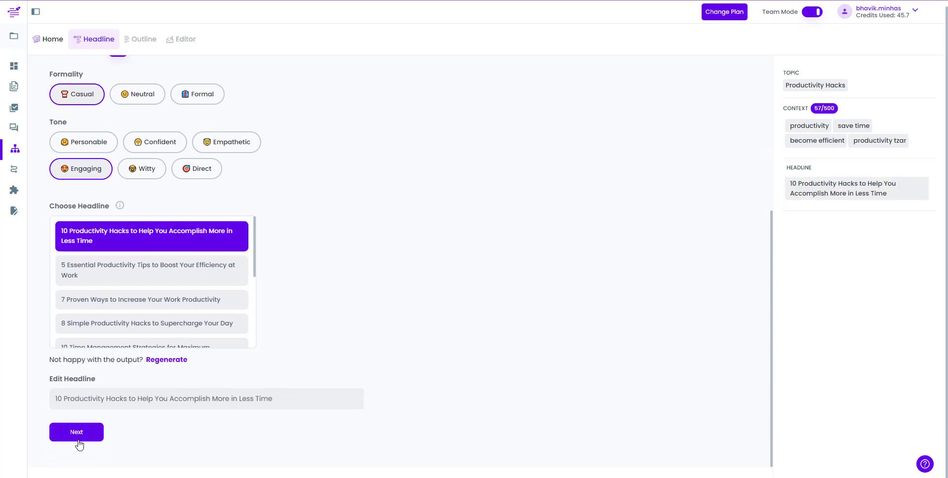
{"action": "left_click", "coordinate": [205, 398]}
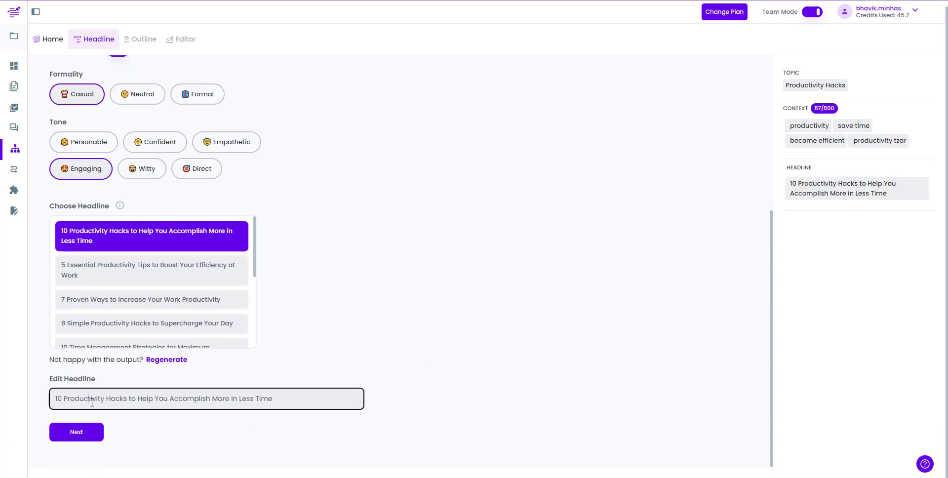
{"action": "mouse_move", "coordinate": [919, 197]}
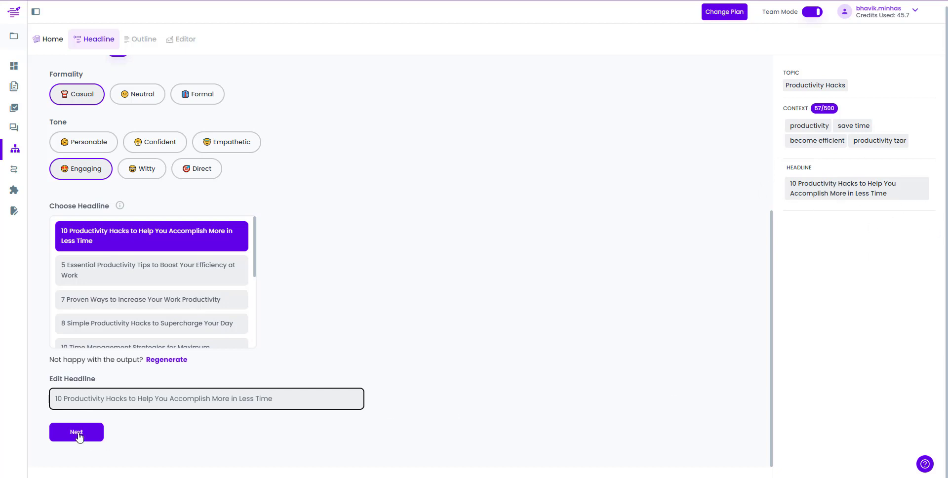
Step: Build the outline from Introduction through ten hacks to Conclusion and add a new heading at its end
{"action": "left_click", "coordinate": [76, 432]}
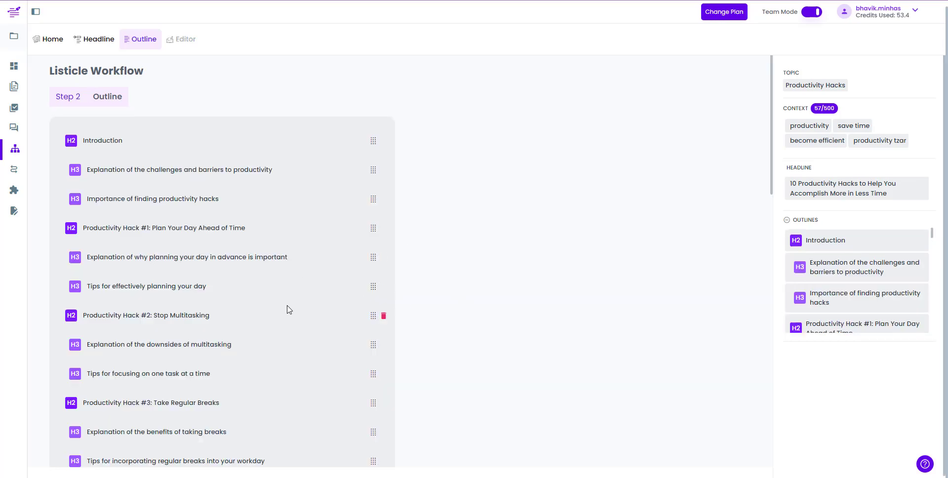
{"action": "scroll", "scroll_direction": "down", "scroll_amount": 3}
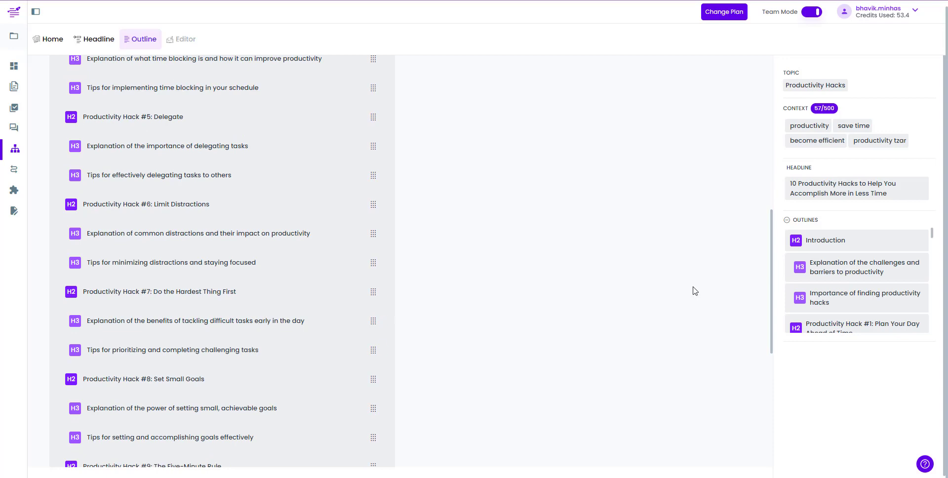
{"action": "scroll", "scroll_direction": "down", "scroll_amount": 3}
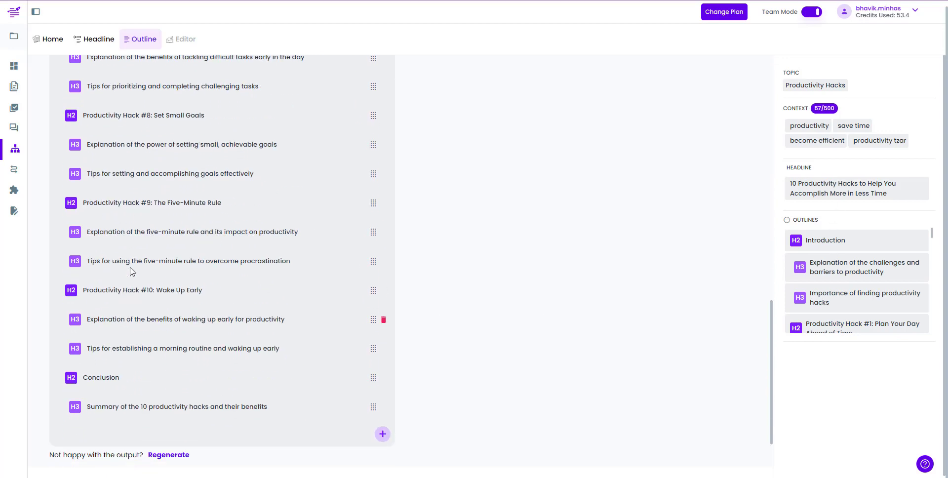
{"action": "scroll", "scroll_direction": "down", "scroll_amount": 3}
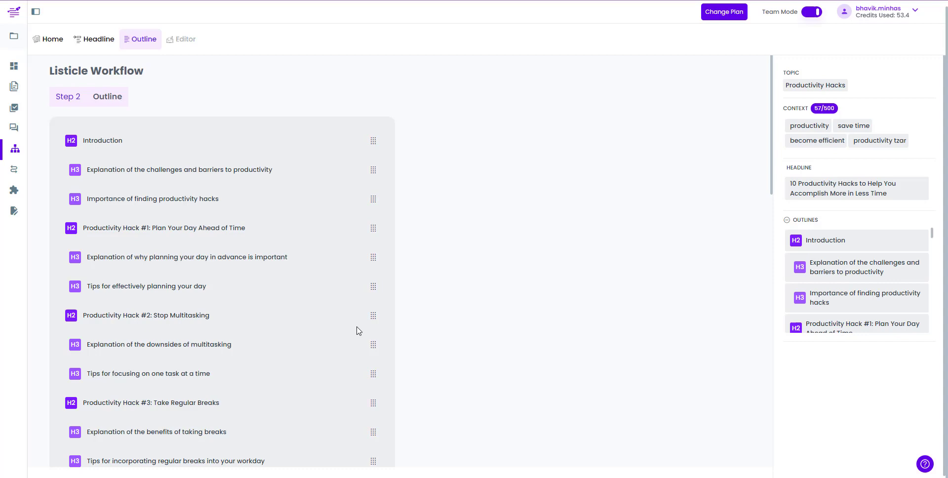
{"action": "scroll", "scroll_direction": "down", "scroll_amount": 3}
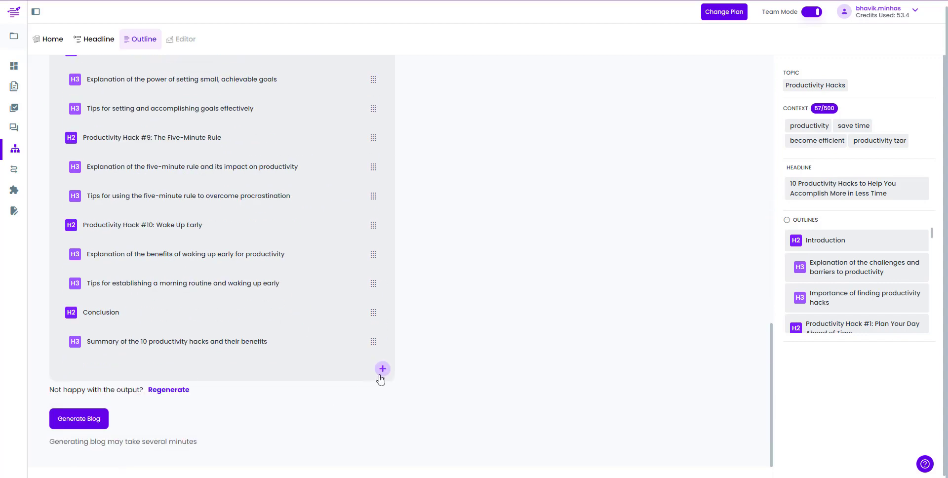
{"action": "left_click", "coordinate": [383, 368]}
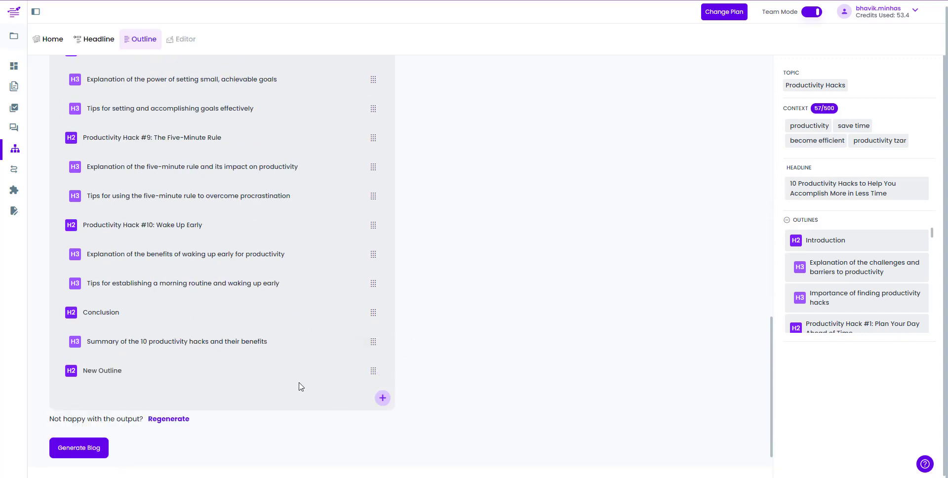
{"action": "mouse_move", "coordinate": [384, 371]}
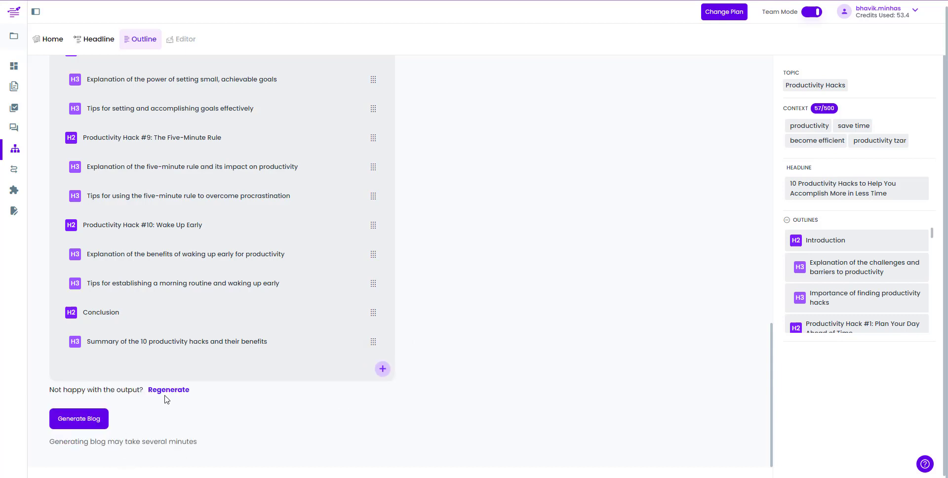
{"action": "mouse_move", "coordinate": [206, 372]}
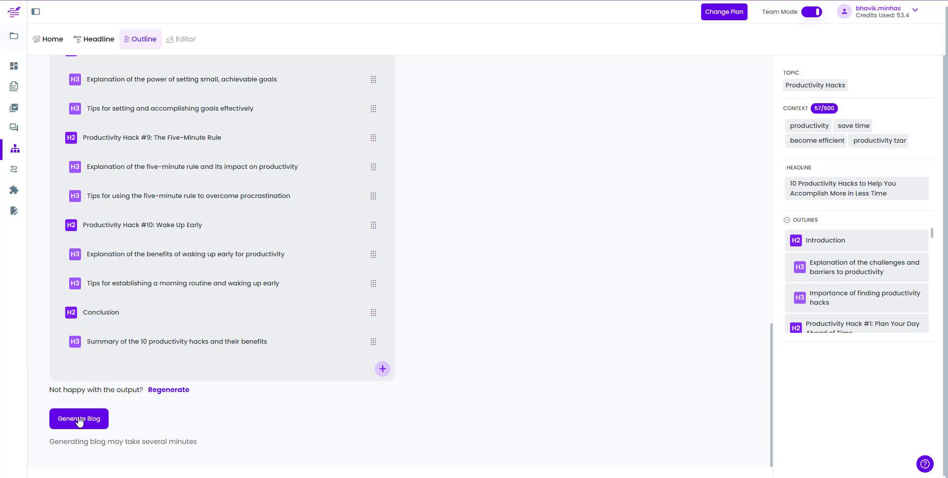
Step: Start generating the blog draft from the finished outline
{"action": "left_click", "coordinate": [79, 418]}
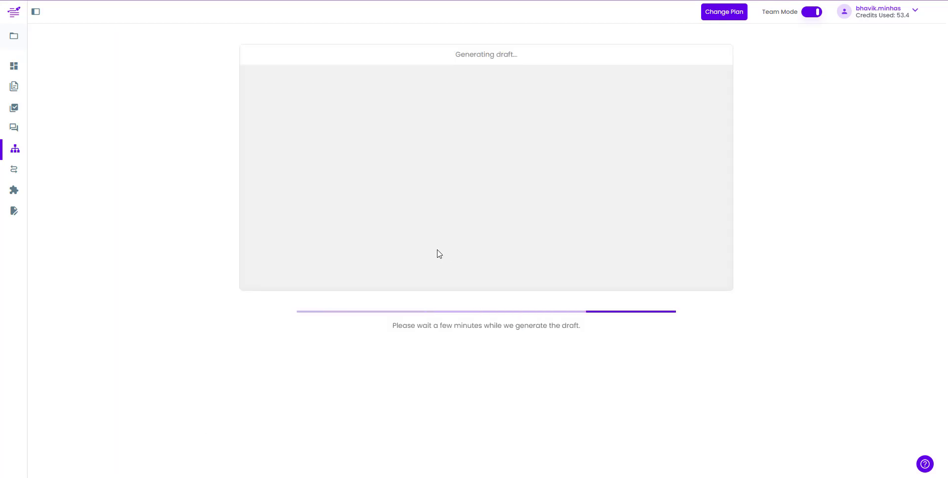
{"action": "mouse_move", "coordinate": [357, 197]}
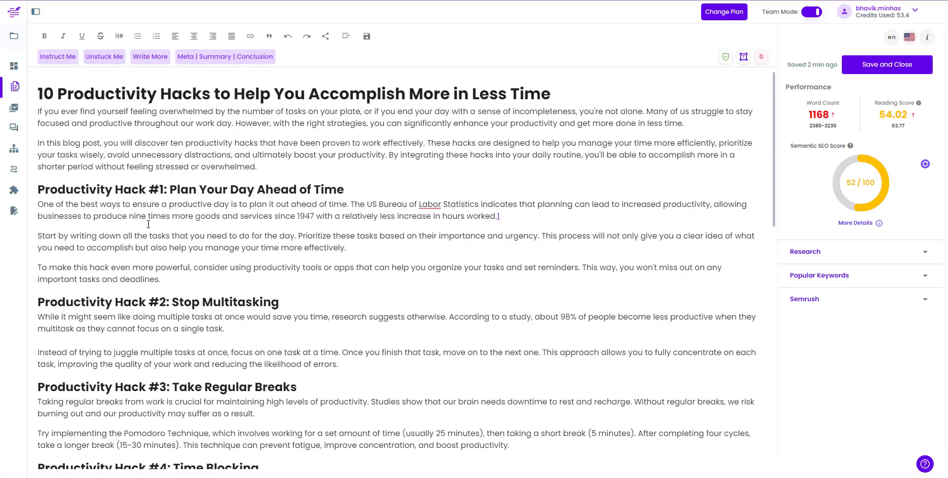
Step: Review the generated Productivity Hack sections and dismiss the AI writing options
{"action": "scroll", "scroll_direction": "down", "scroll_amount": 3}
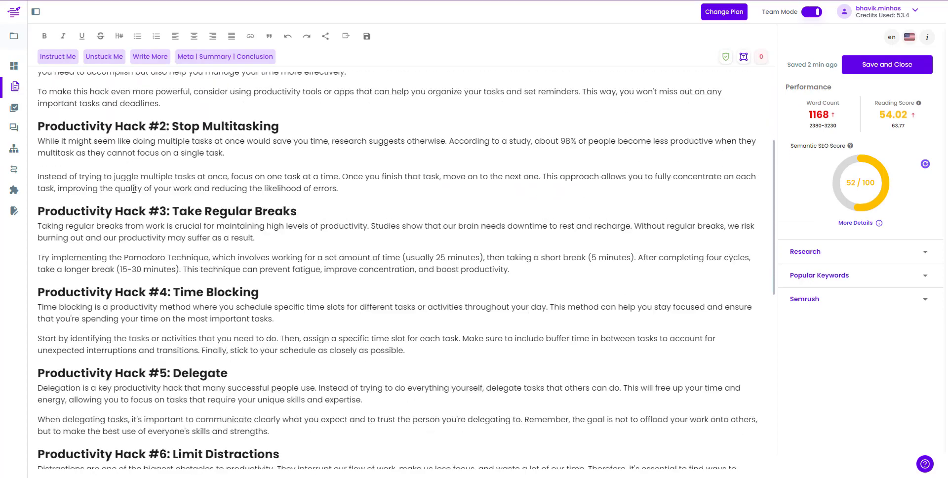
{"action": "scroll", "scroll_direction": "down", "scroll_amount": 3}
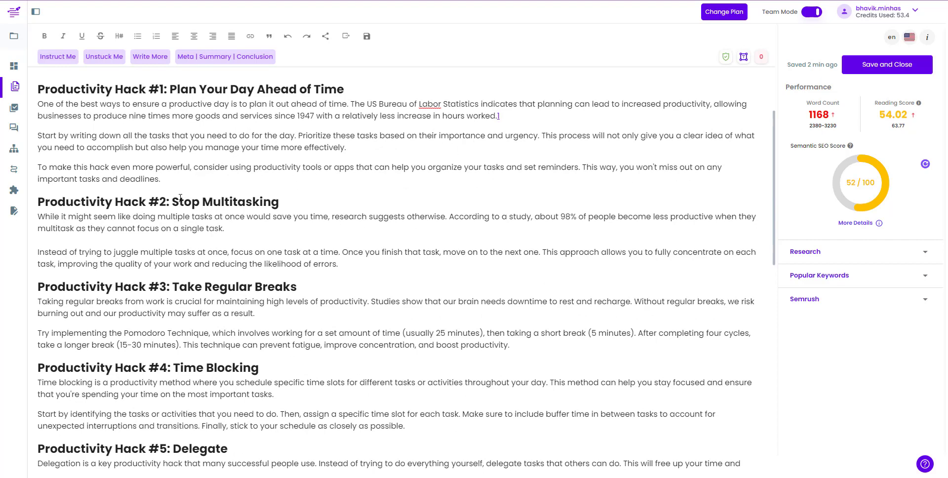
{"action": "mouse_move", "coordinate": [224, 247]}
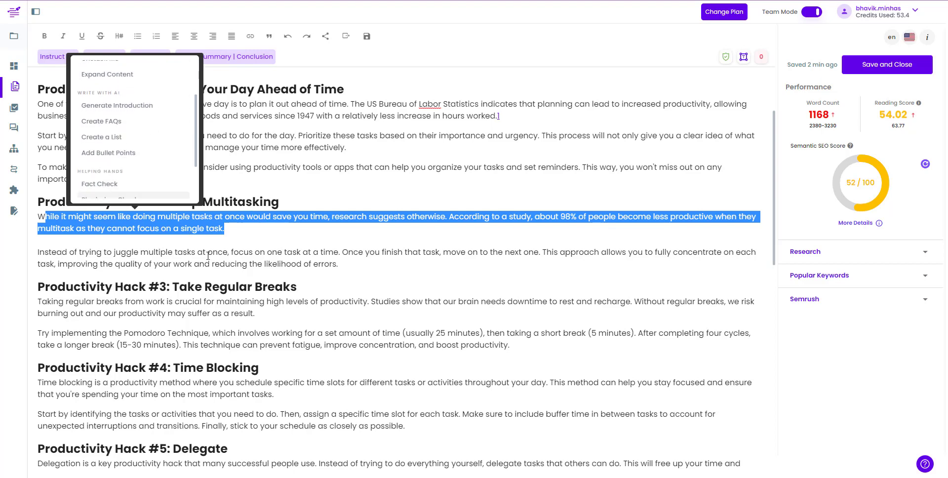
{"action": "left_click", "coordinate": [255, 222]}
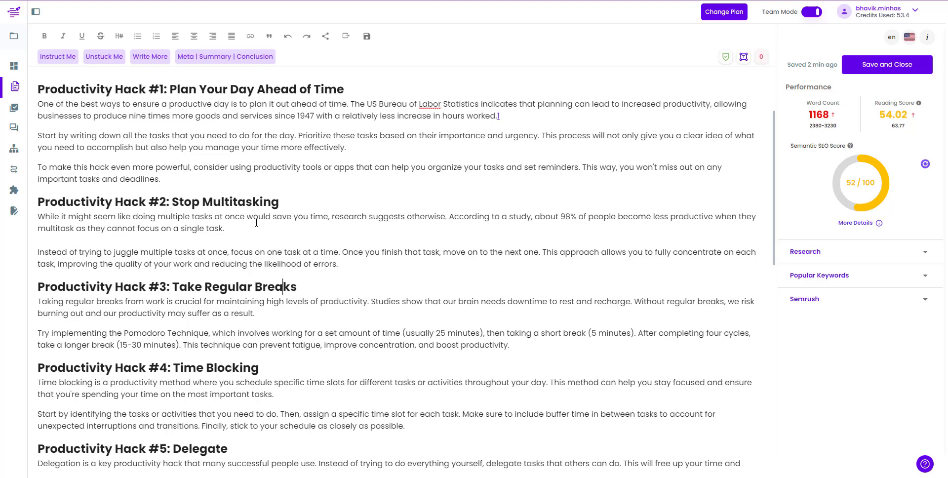